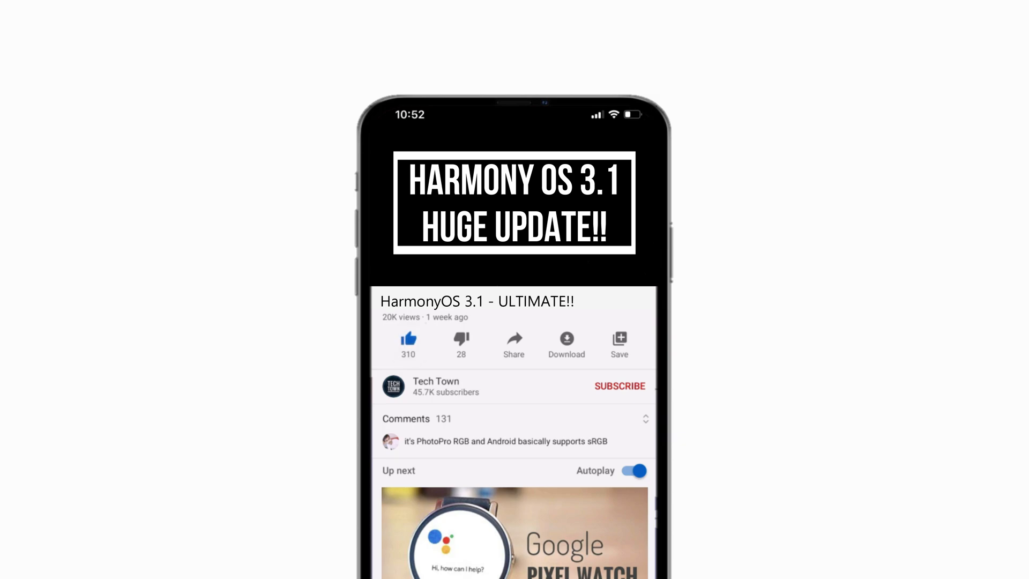
- Subscribe to Tech Town from the HarmonyOS 3.1 video and enable the notification bell
left_click(617, 385)
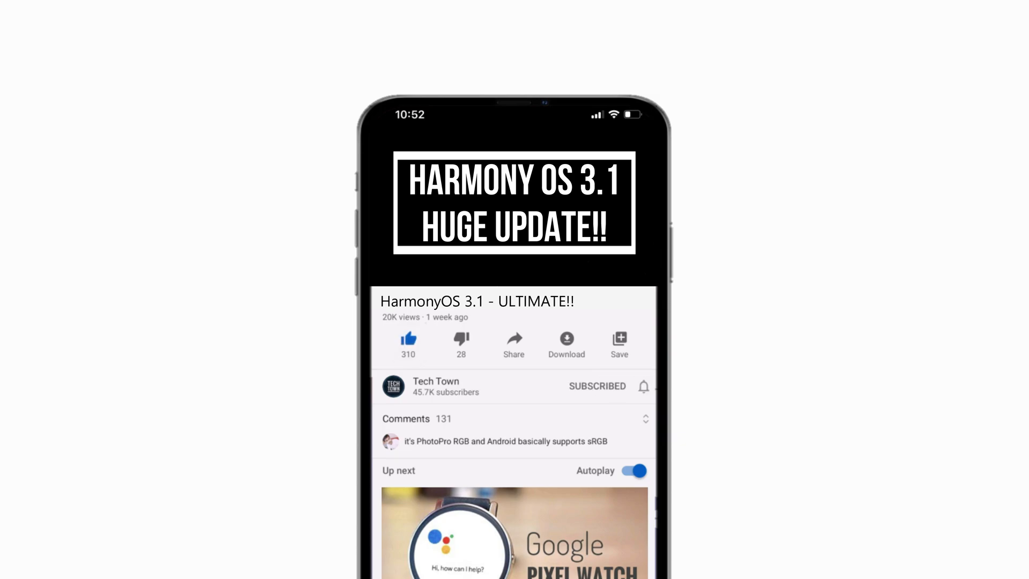
left_click(644, 385)
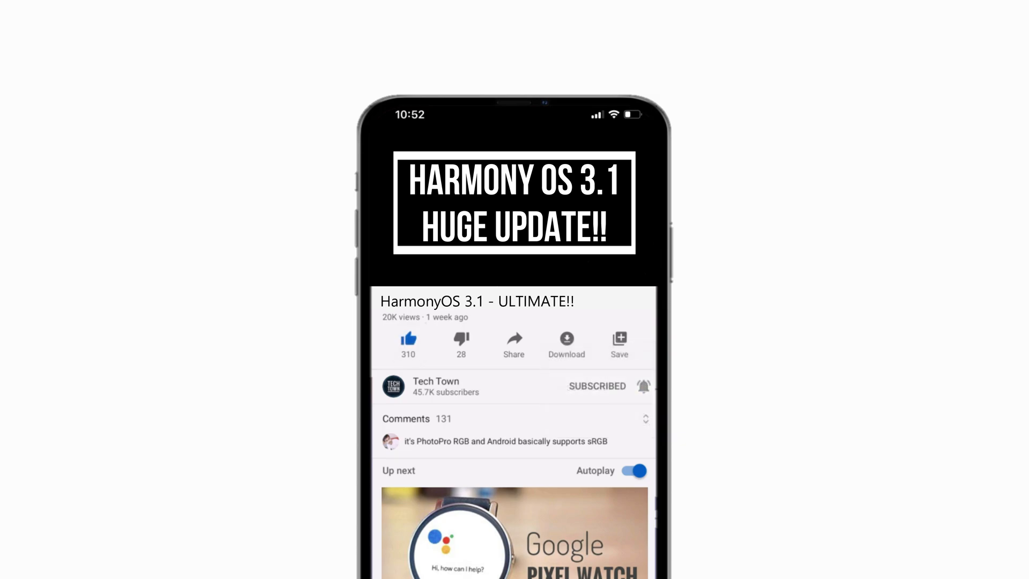